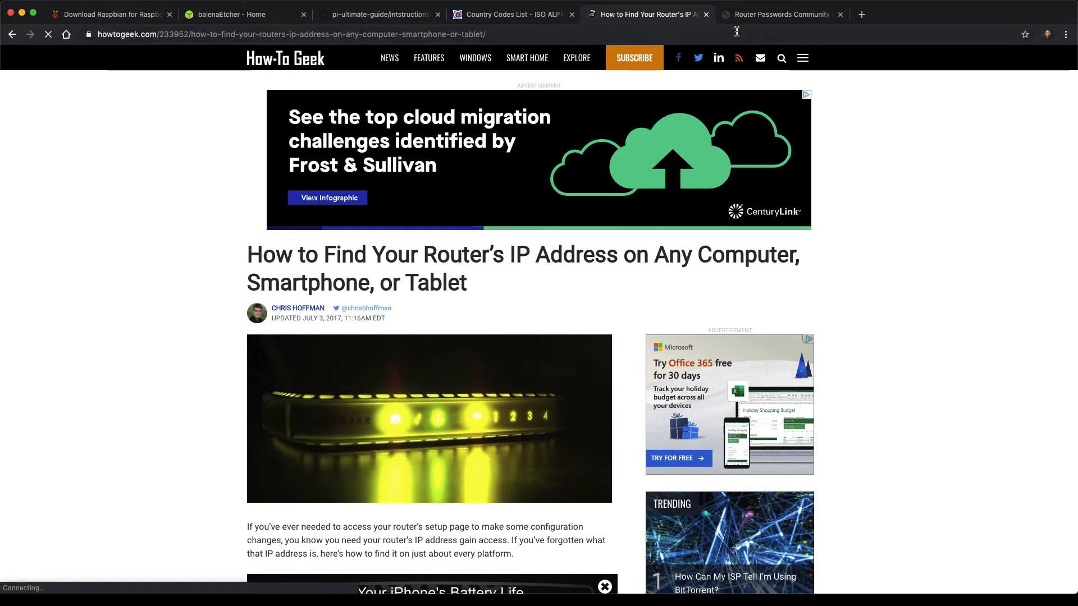
mouse_move(855, 255)
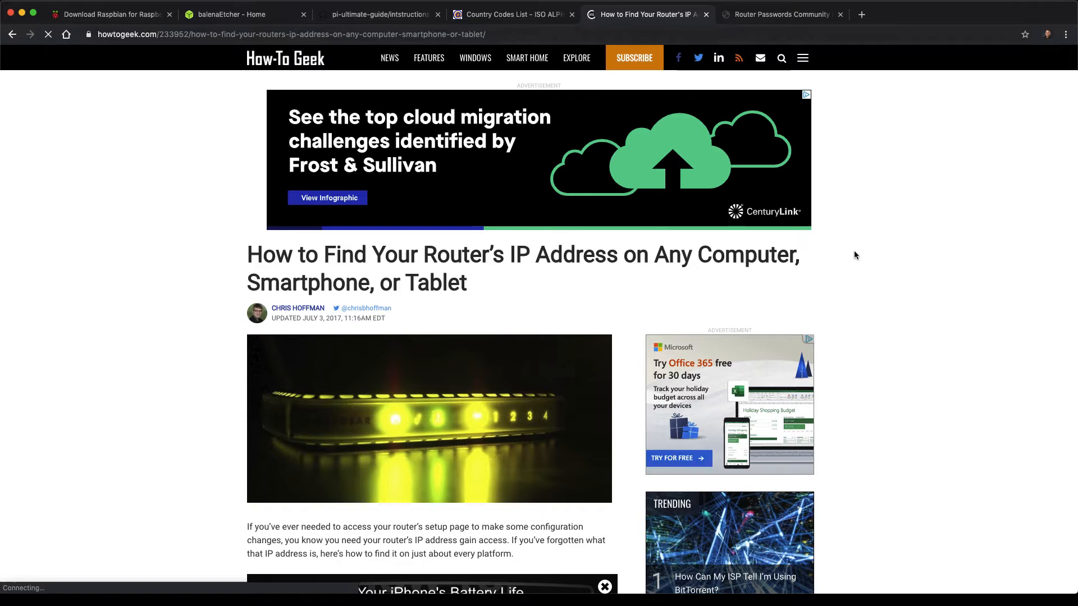
Scroll the article from its intro down to the Windows ipconfig section
scroll(down, 3)
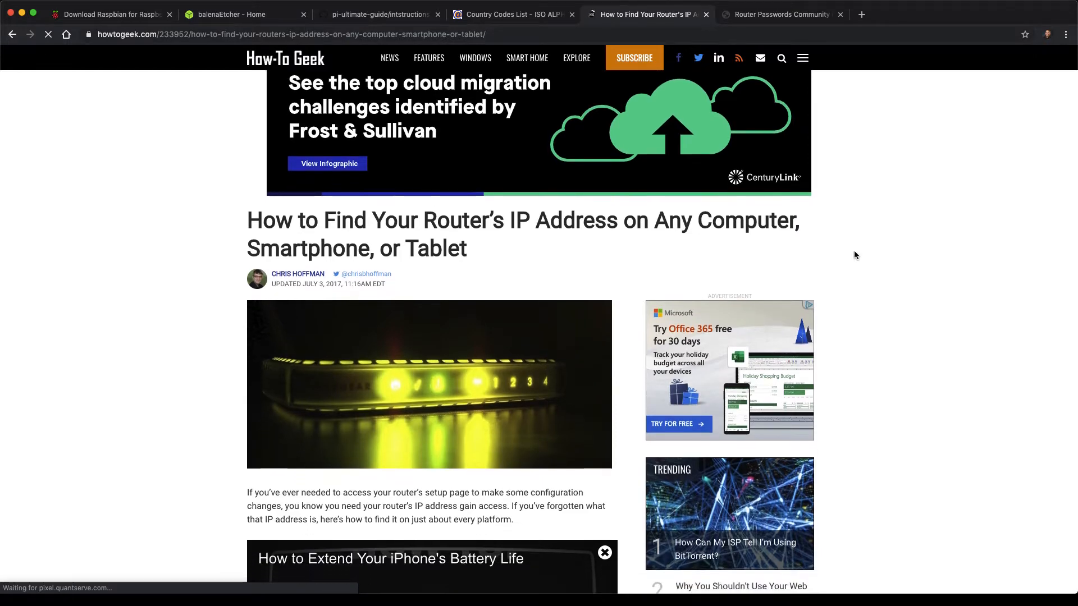
scroll(down, 3)
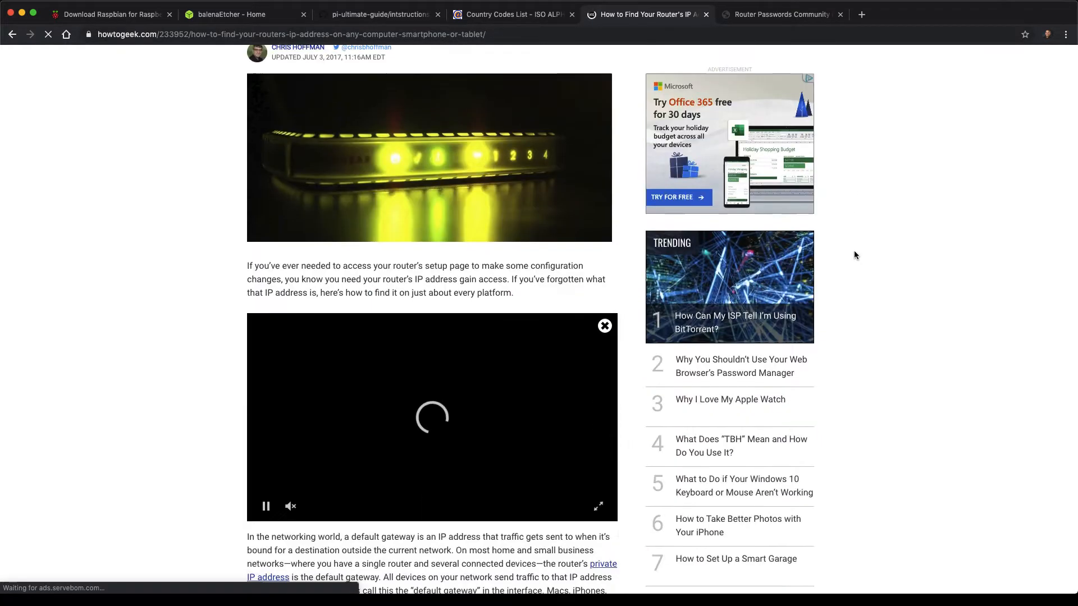
scroll(down, 3)
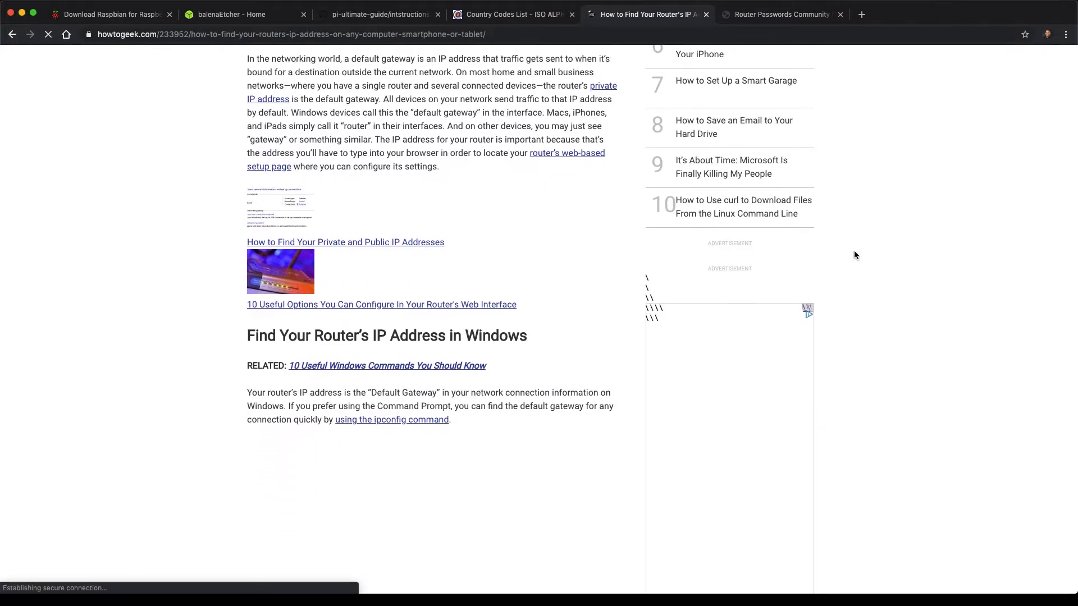
scroll(down, 3)
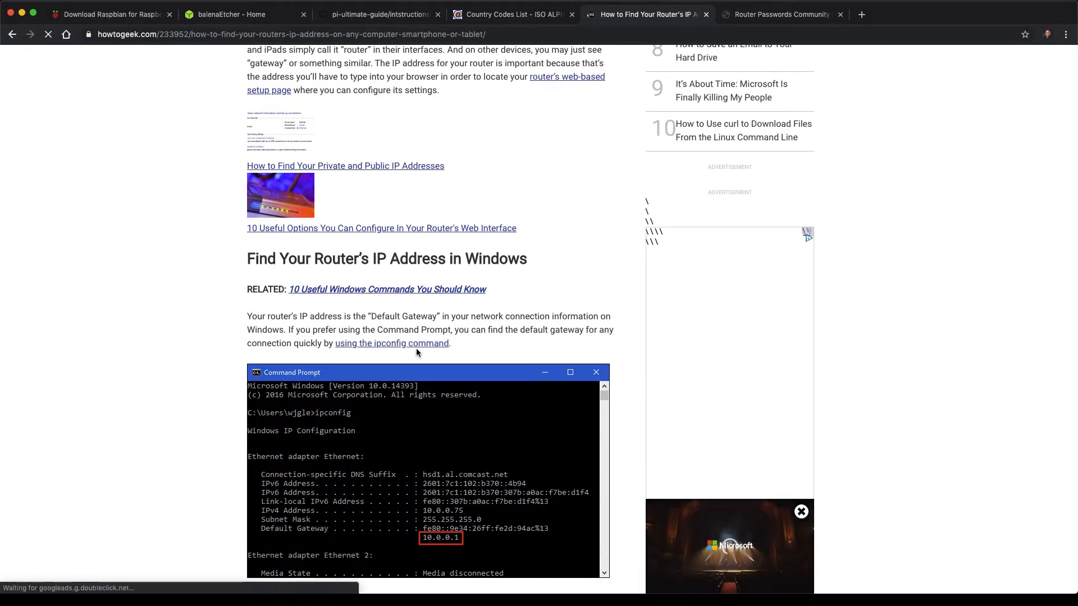
mouse_move(361, 414)
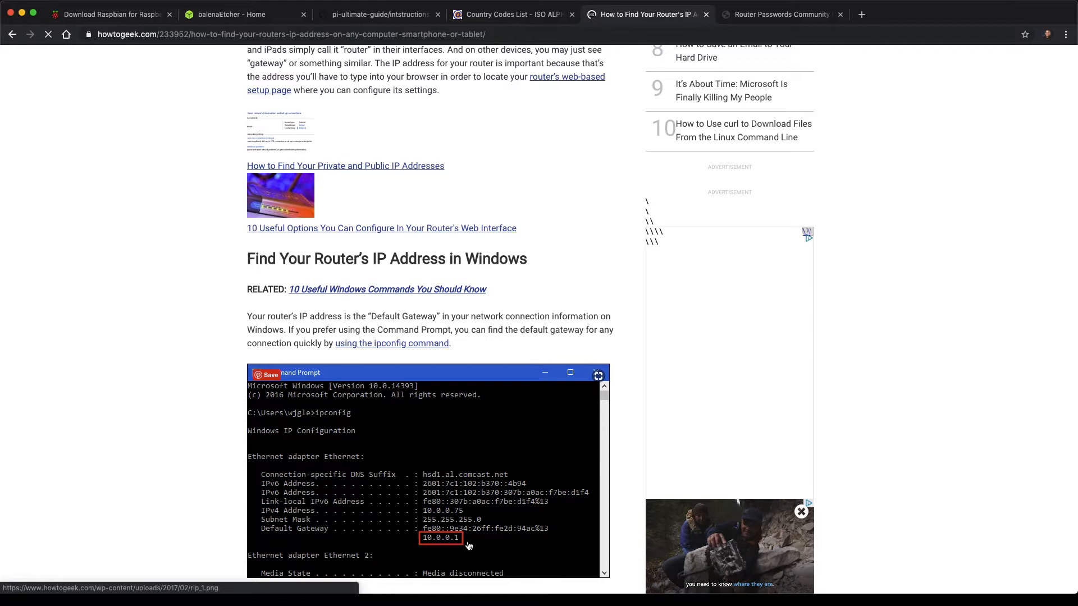
mouse_move(314, 505)
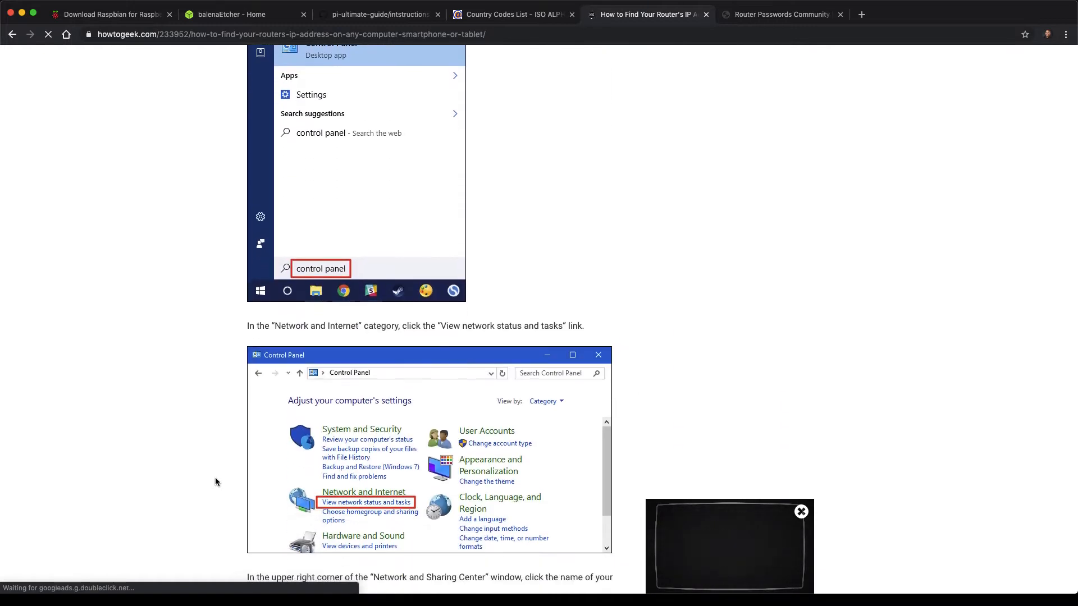
Scroll through the Windows Control Panel, Mac OS X, iPhone/iPad and Android sections
scroll(down, 3)
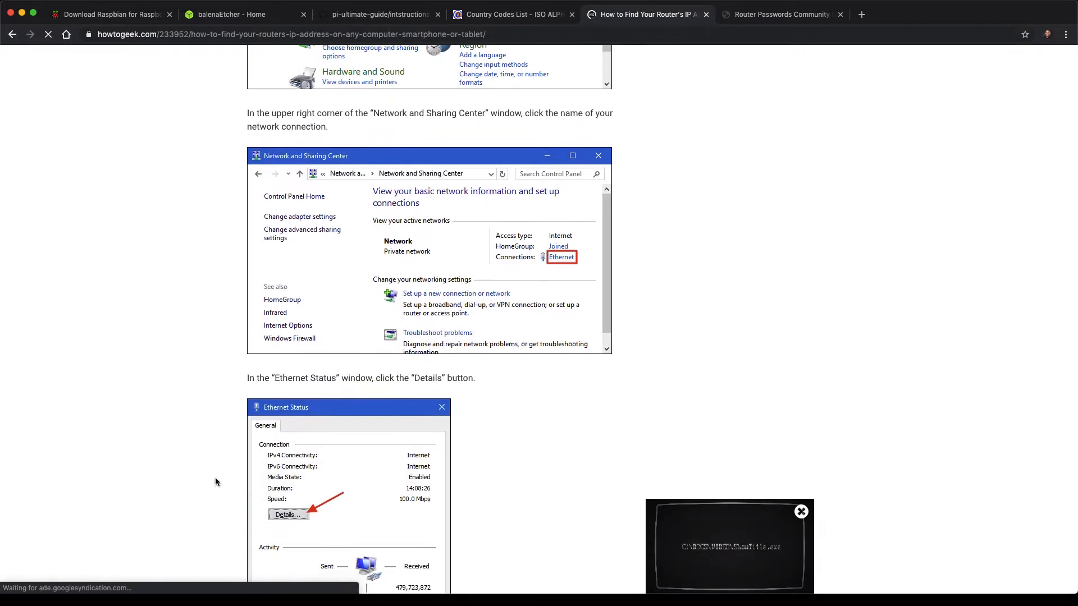
scroll(down, 3)
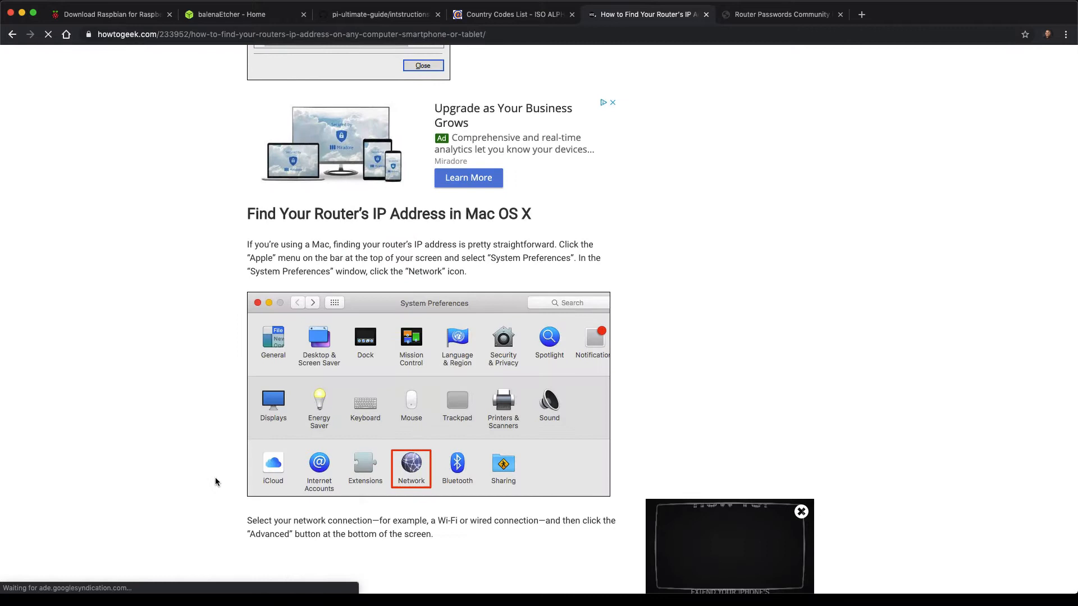
scroll(down, 3)
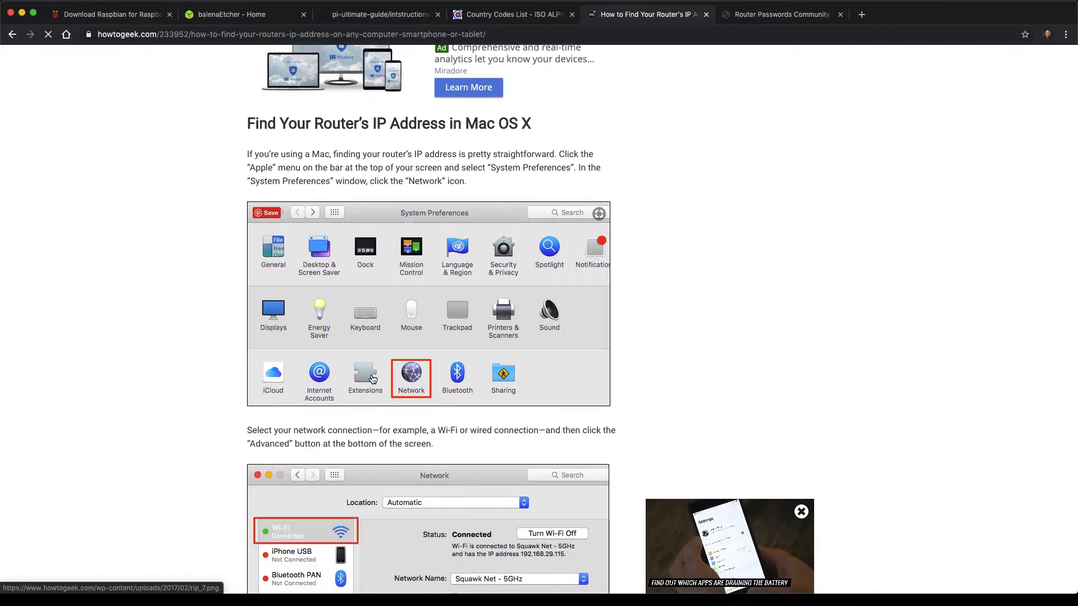
scroll(down, 3)
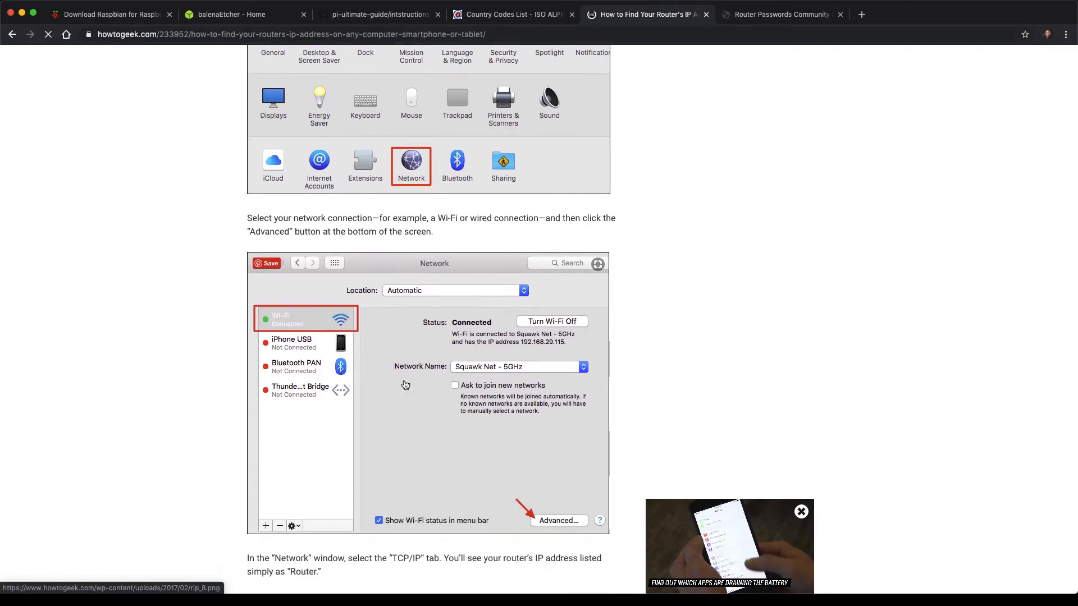
scroll(down, 3)
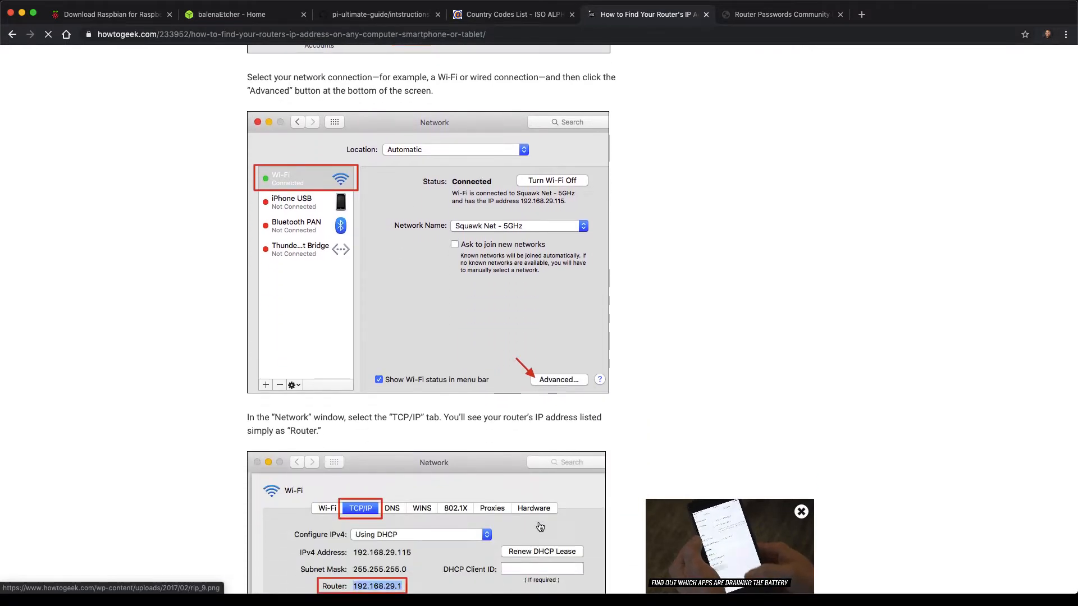
scroll(down, 3)
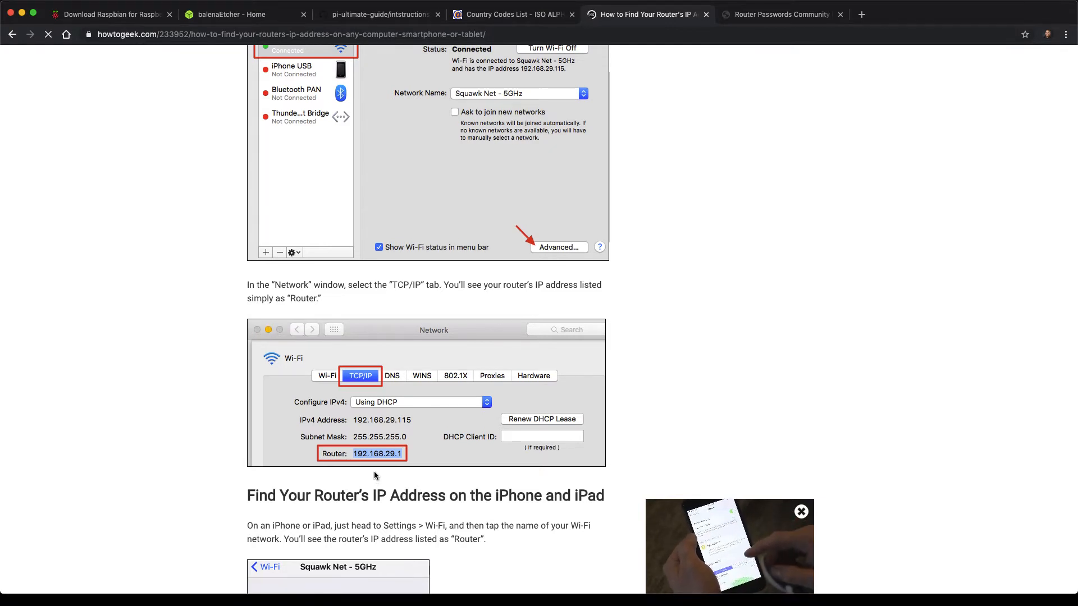
scroll(down, 3)
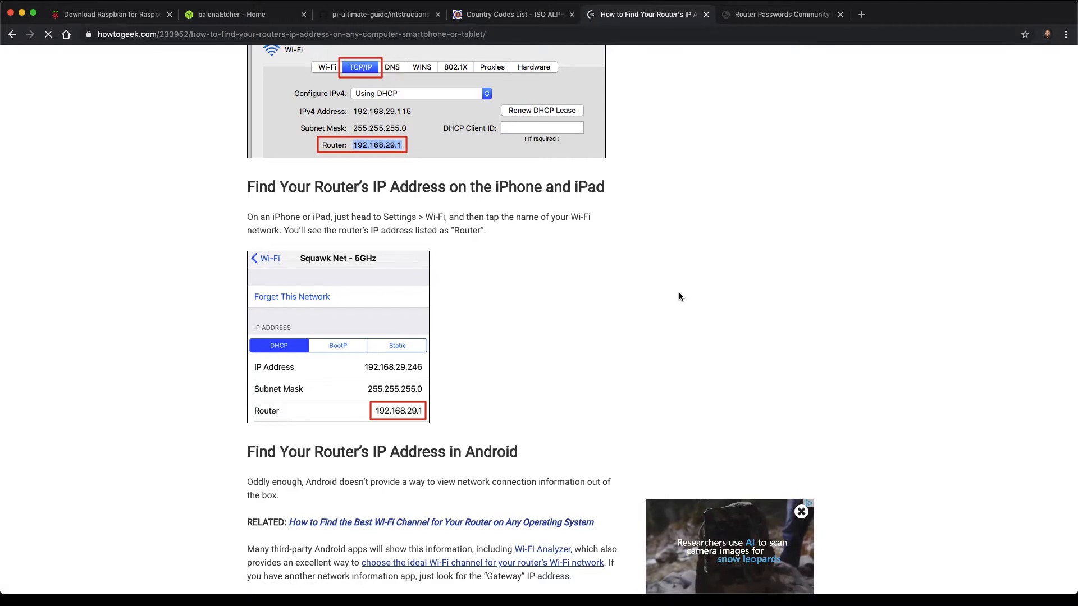
mouse_move(612, 263)
text(S)
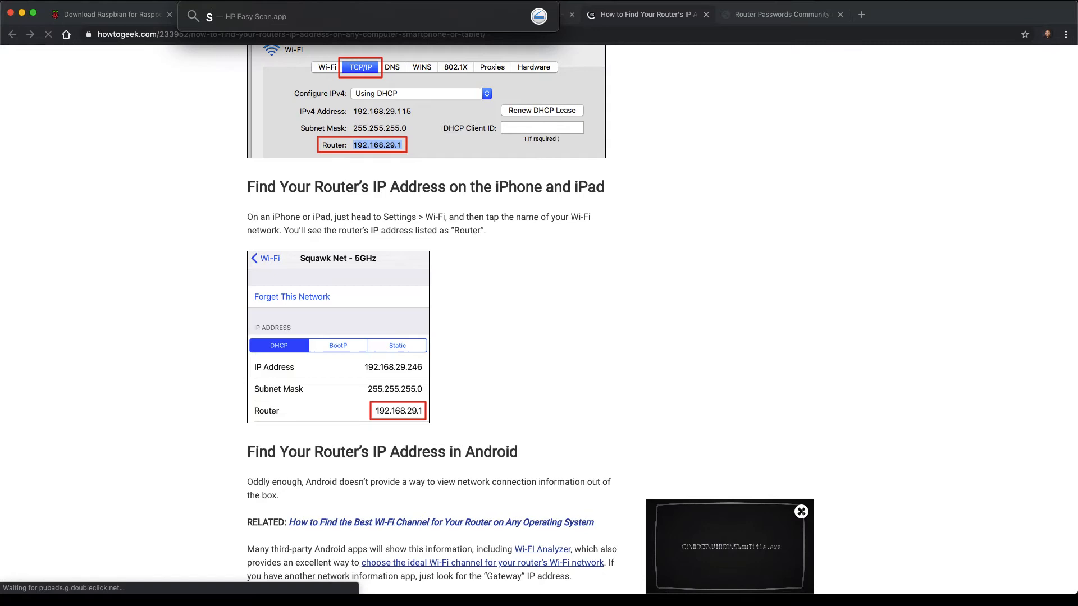
Launch System Preferences via Spotlight and view the Wi-Fi connection's advanced Network settings
text(ystem)
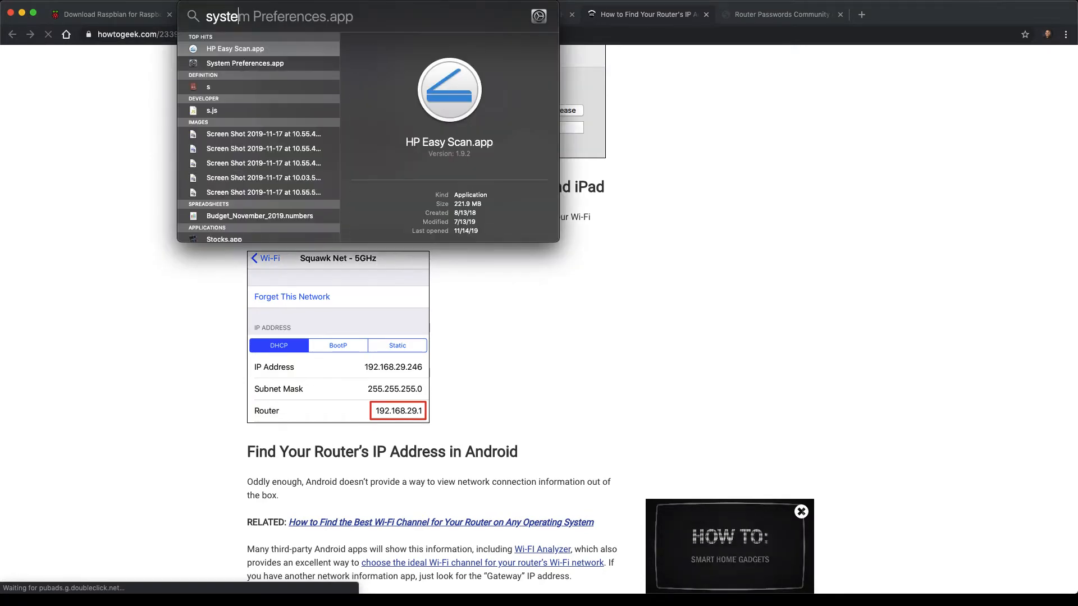
click(245, 62)
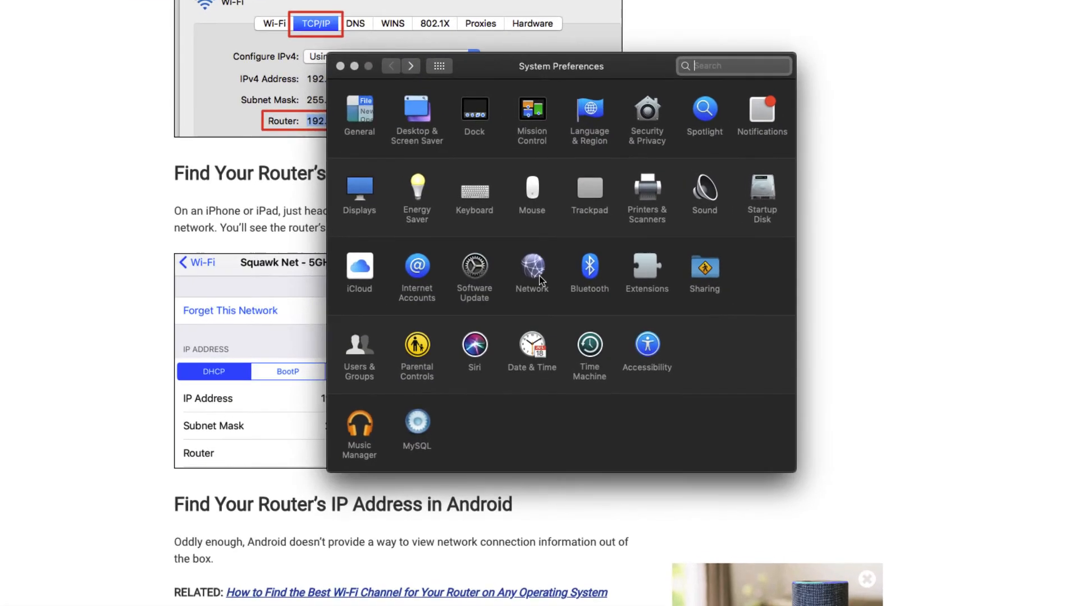
click(531, 268)
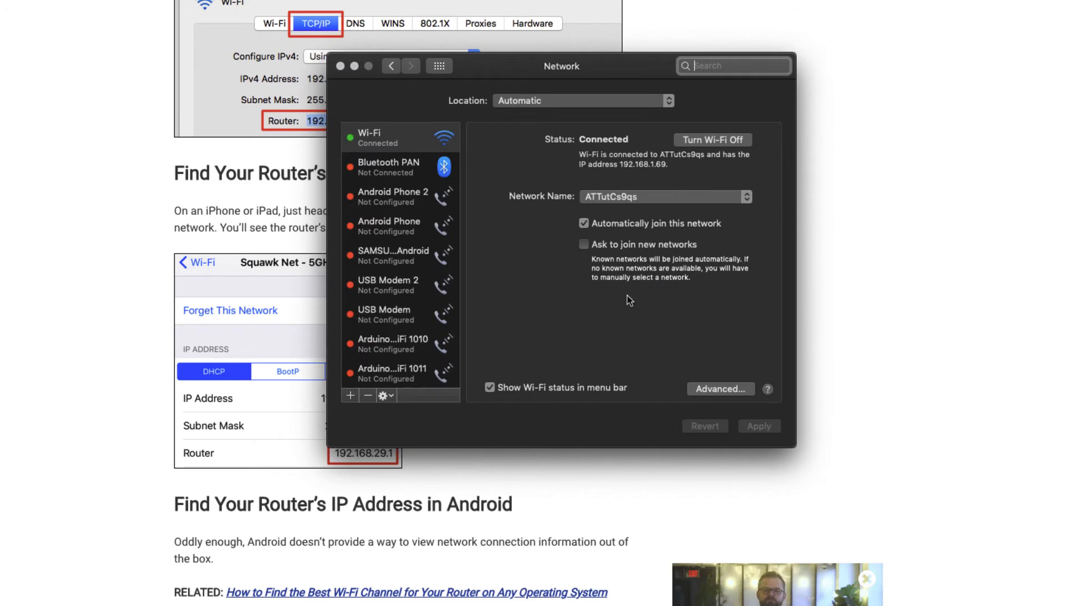
click(720, 388)
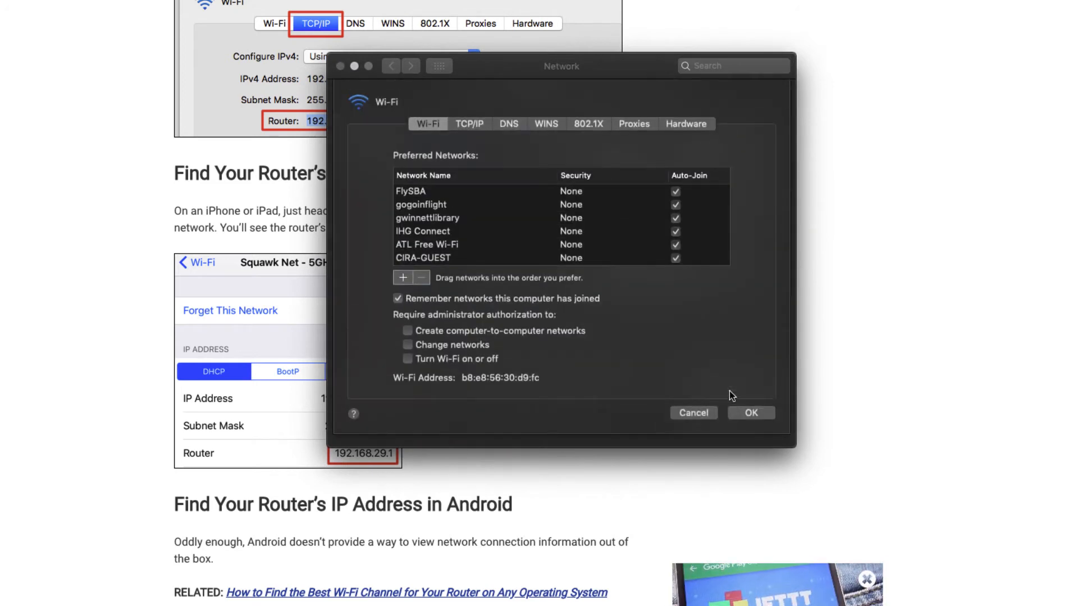
click(469, 123)
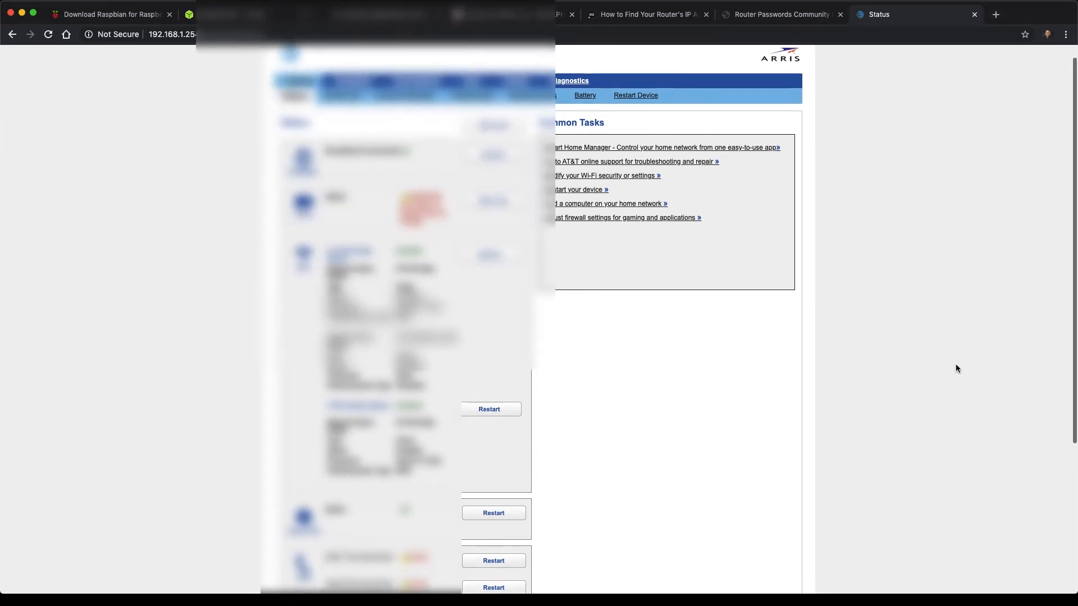
Scroll to Home Network Devices showing raspberrypi at 192.168.1.118 over Wi-Fi
scroll(down, 3)
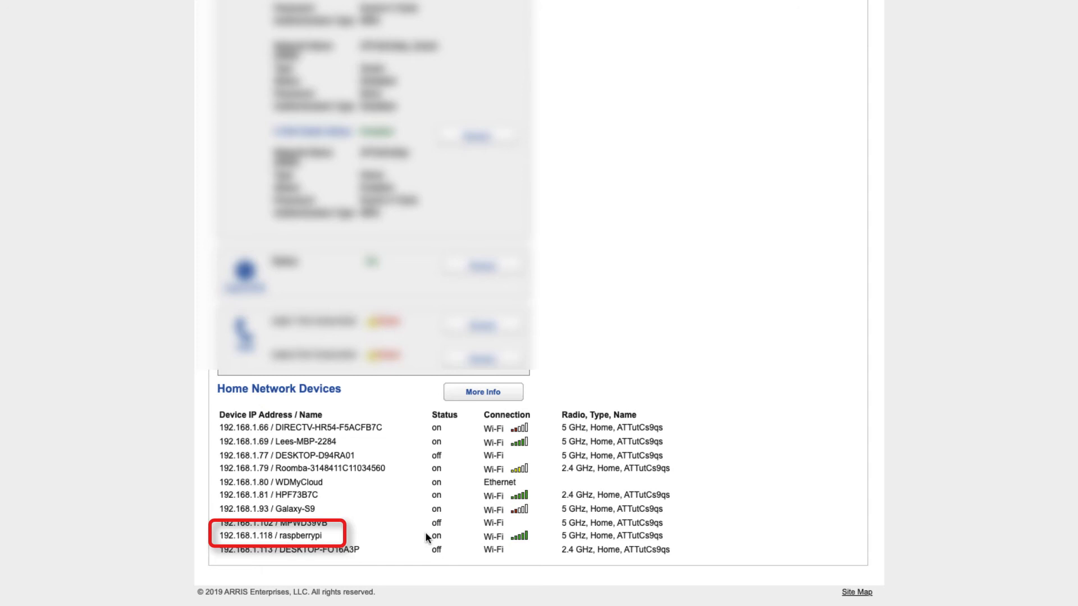
mouse_move(368, 535)
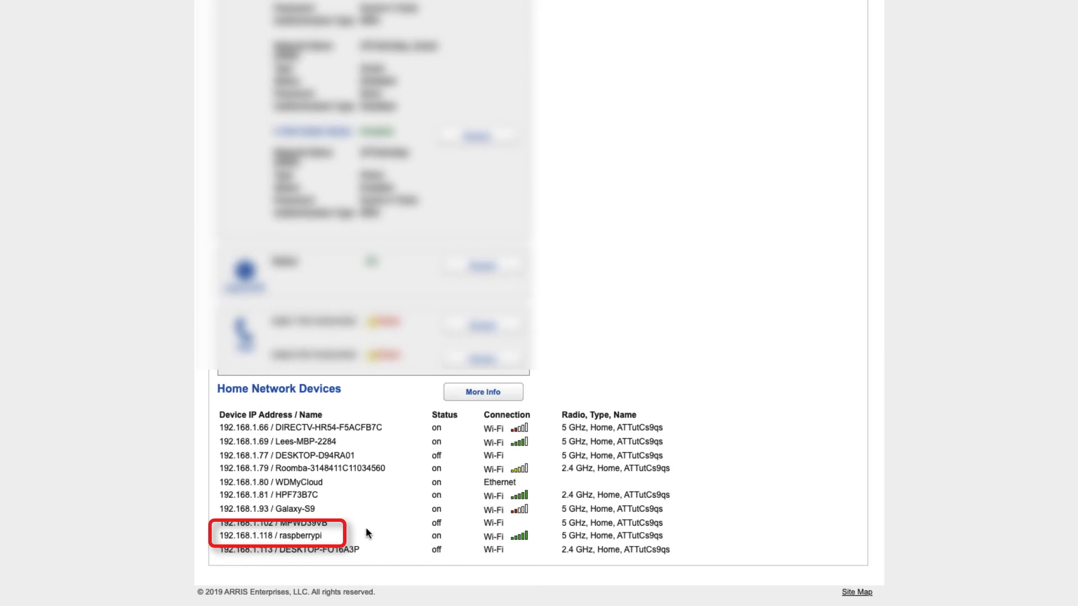
mouse_move(358, 539)
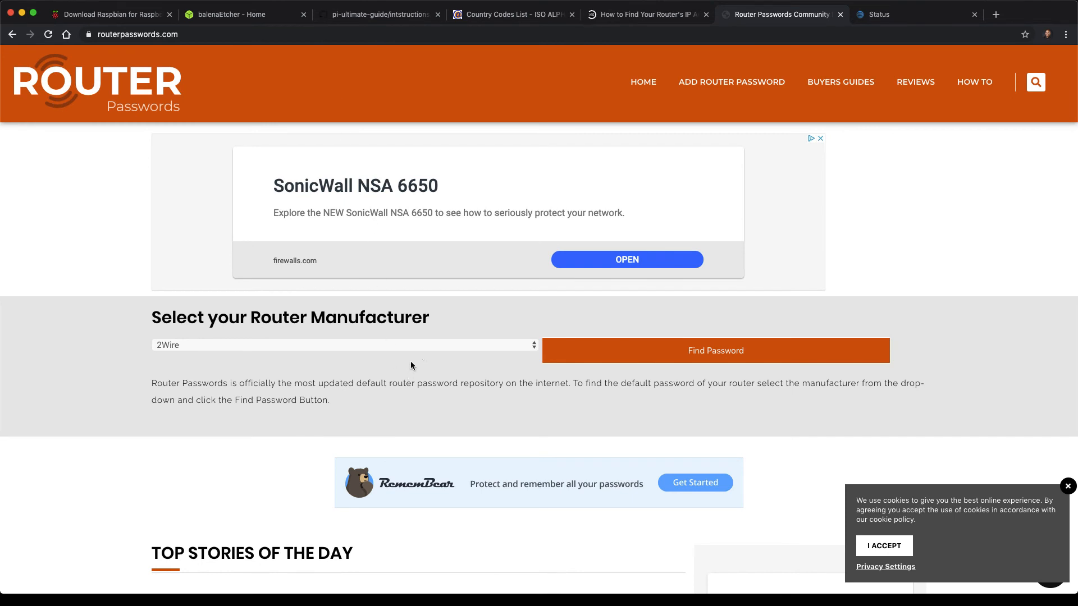
Pick Arris from the router manufacturer dropdown to show its default credentials
click(343, 345)
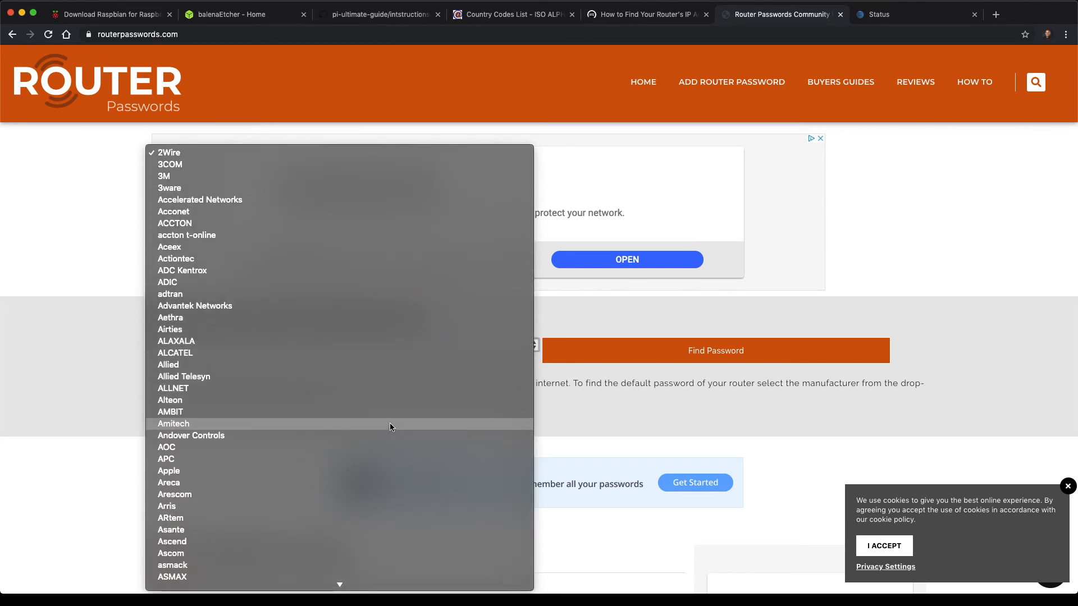
scroll(down, 3)
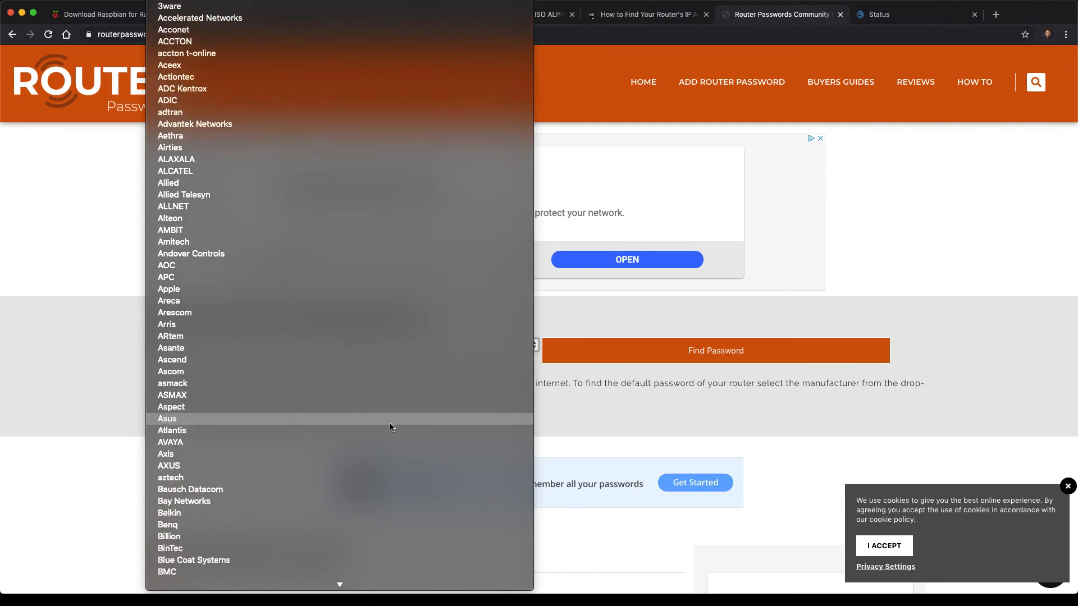
mouse_move(394, 327)
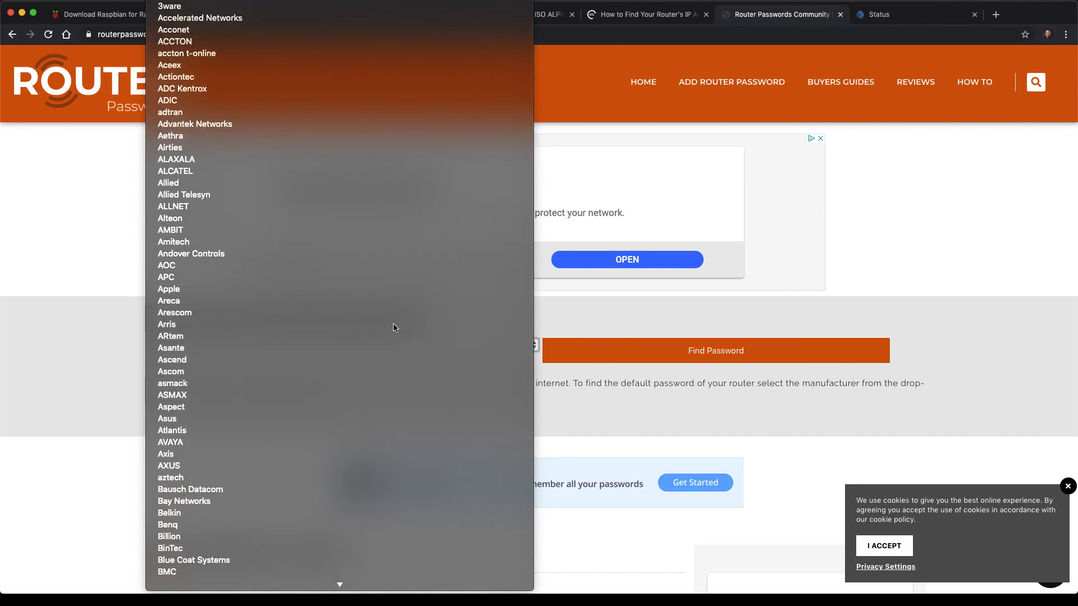
click(166, 323)
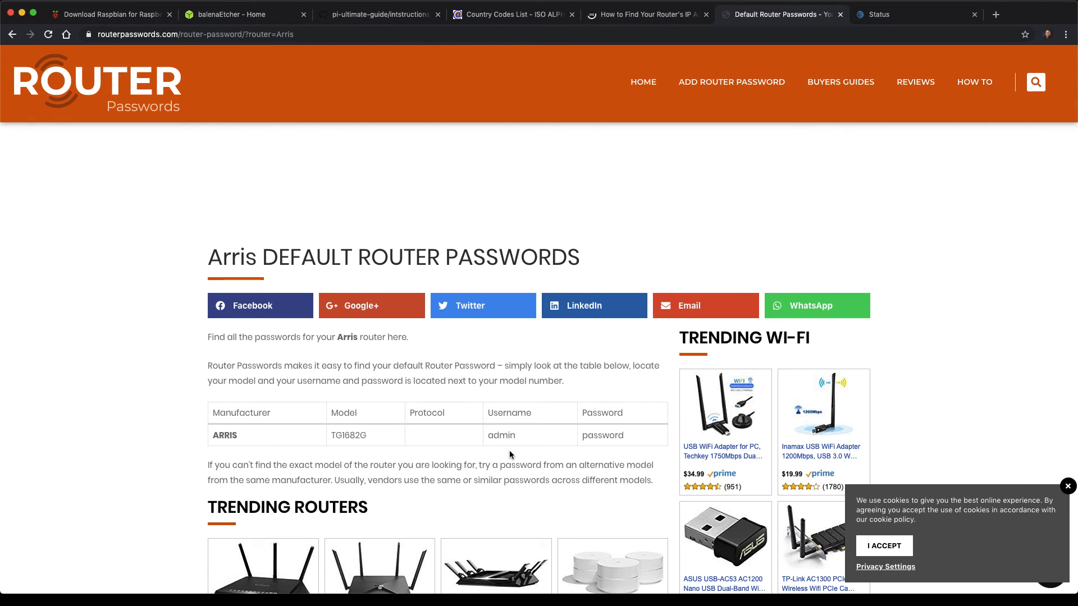
mouse_move(607, 453)
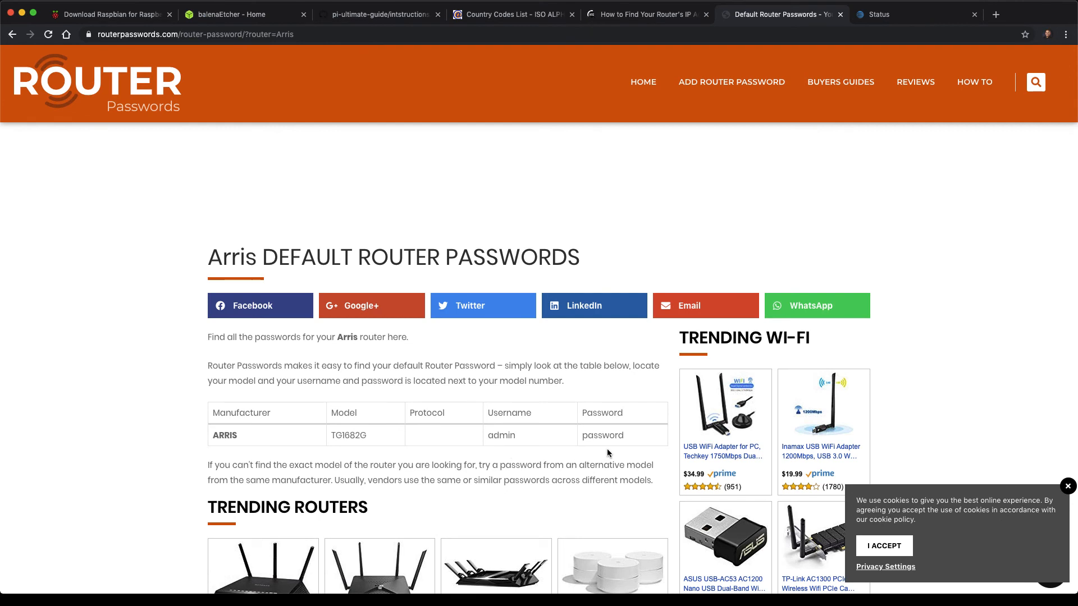